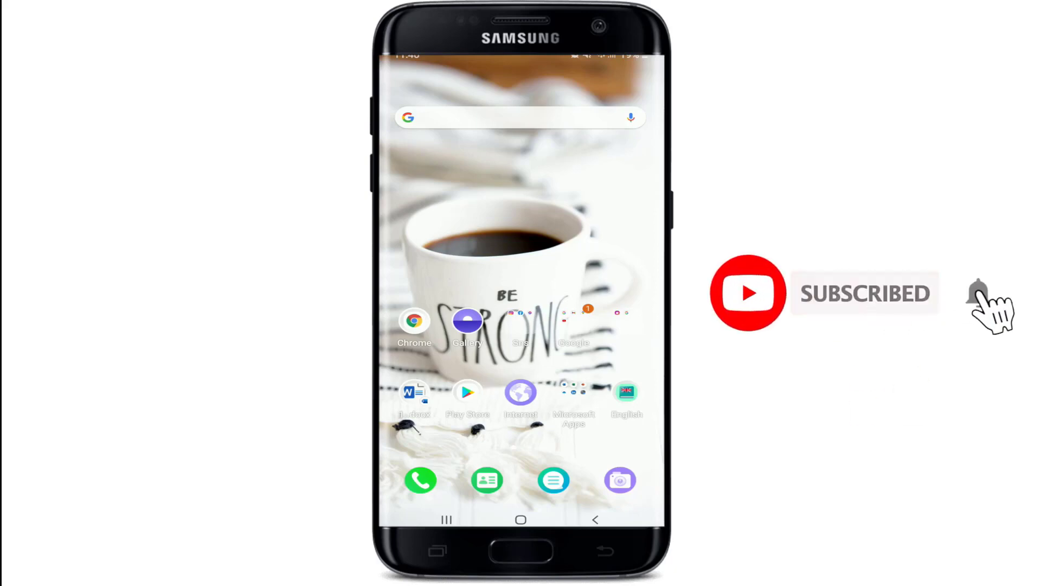
# Step: Show the app drawer page listing Viber, TikTok, Onlyfans and ClickUp
pyautogui.click(977, 292)
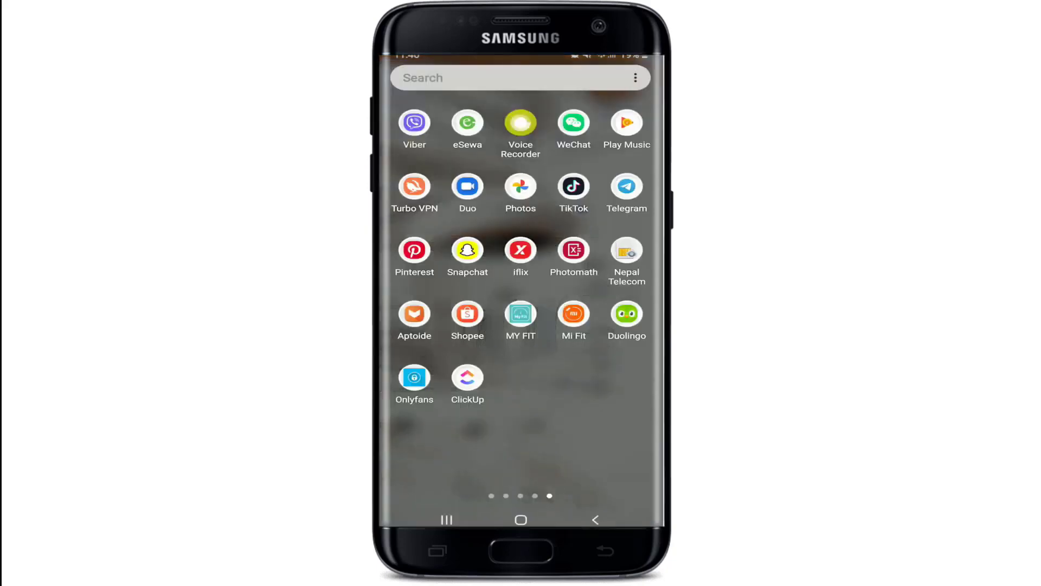
pyautogui.click(466, 379)
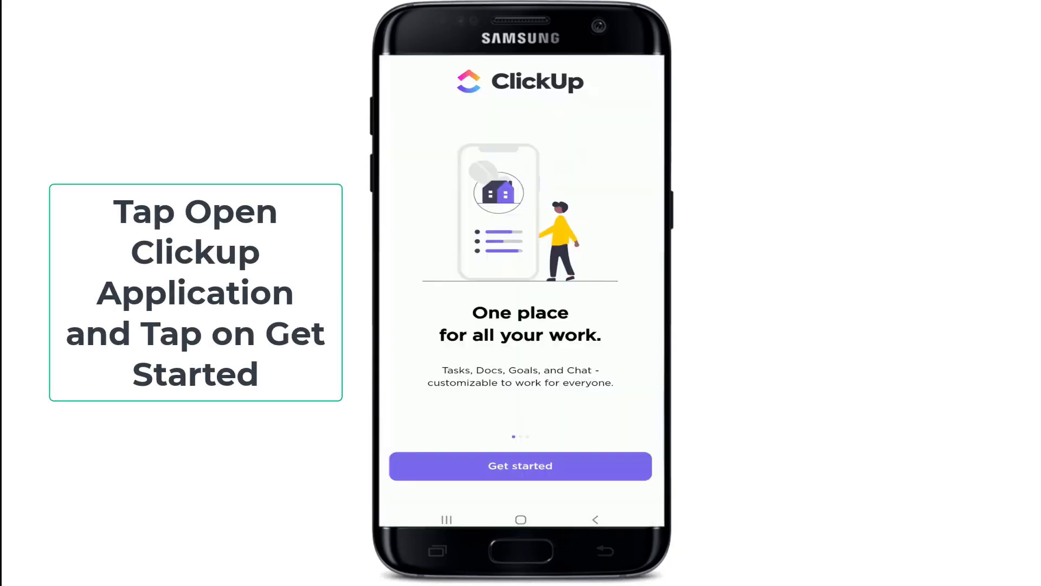
pyautogui.click(520, 465)
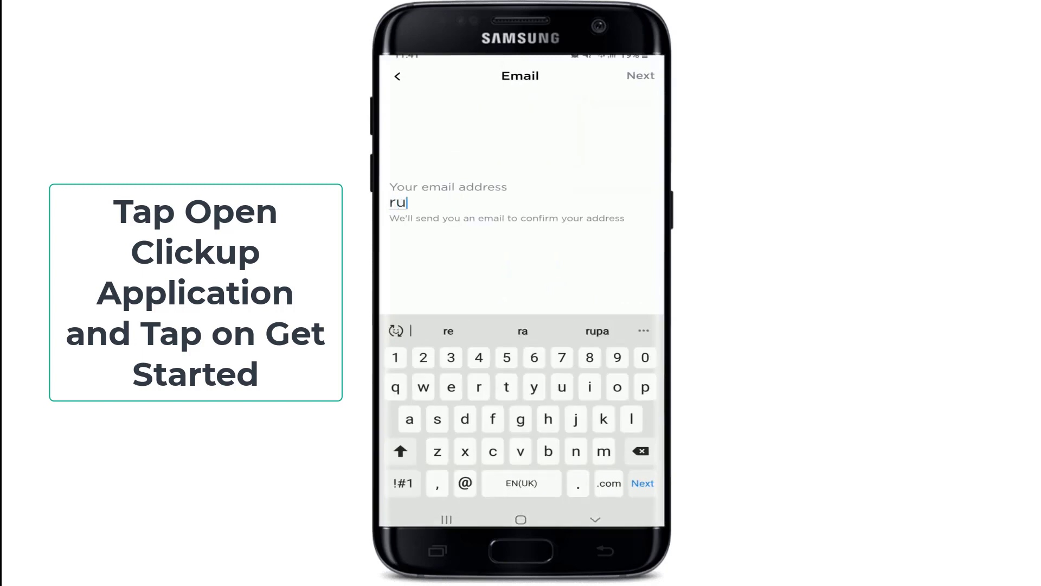
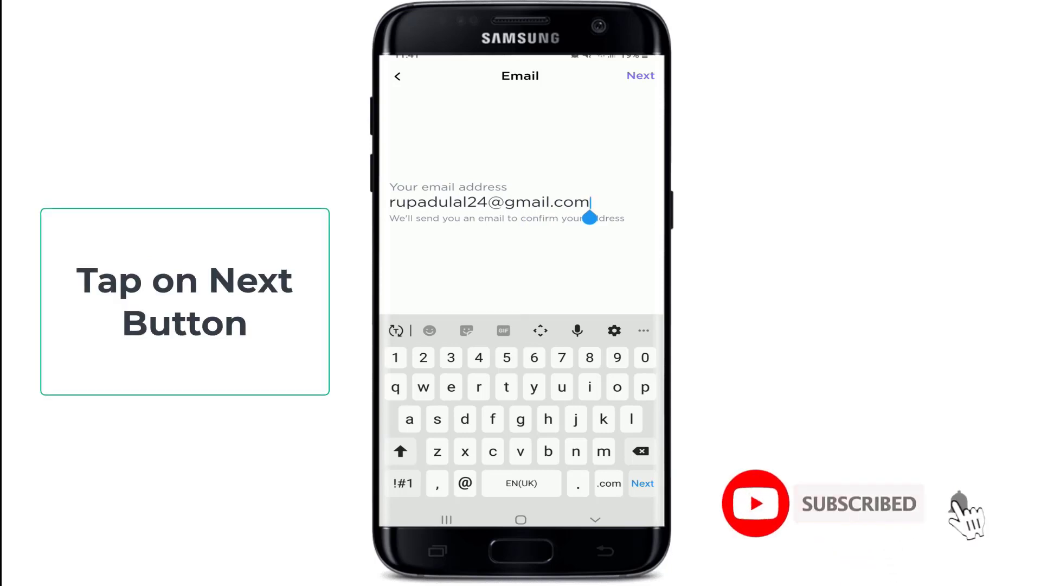
pyautogui.click(639, 75)
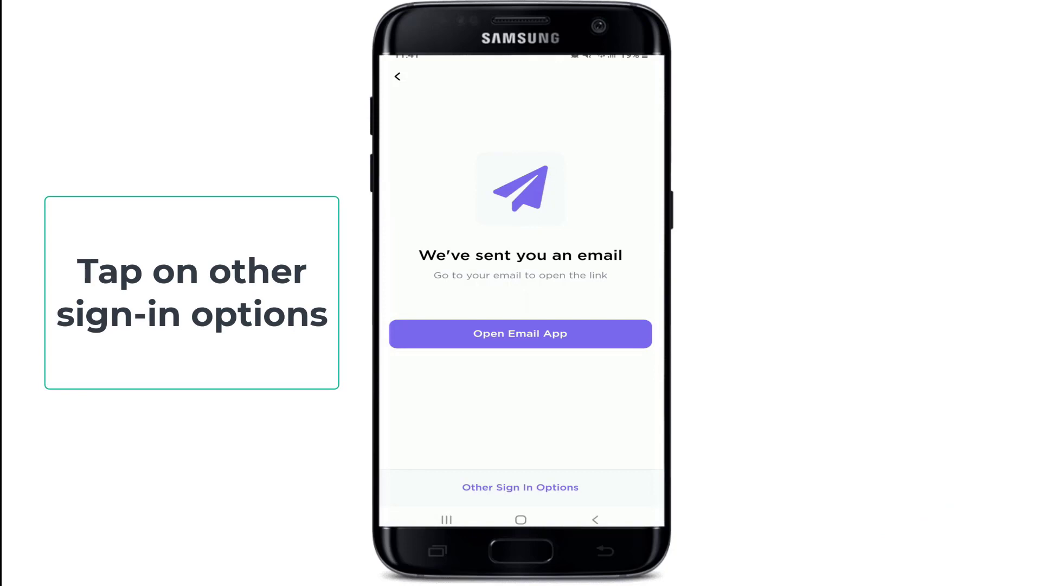
# Step: Via the password sign-in option, request a reset link and head to the email app
pyautogui.click(520, 488)
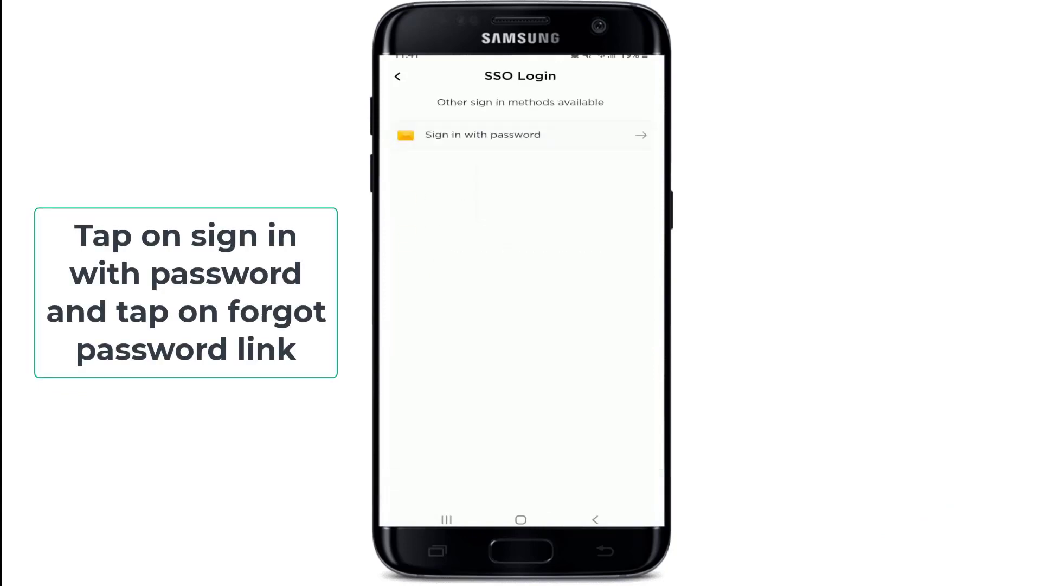
pyautogui.click(483, 135)
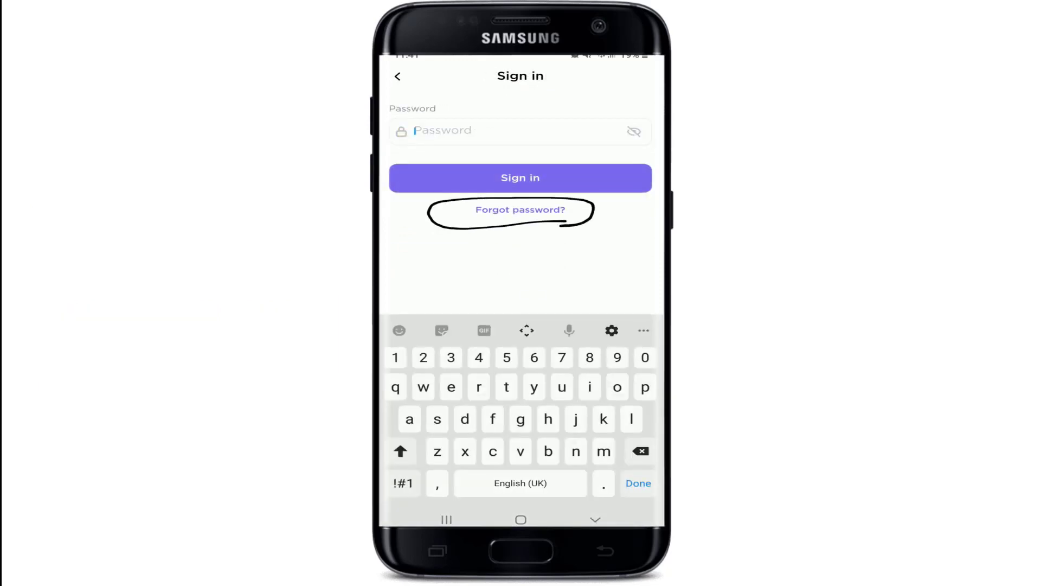
pyautogui.click(519, 209)
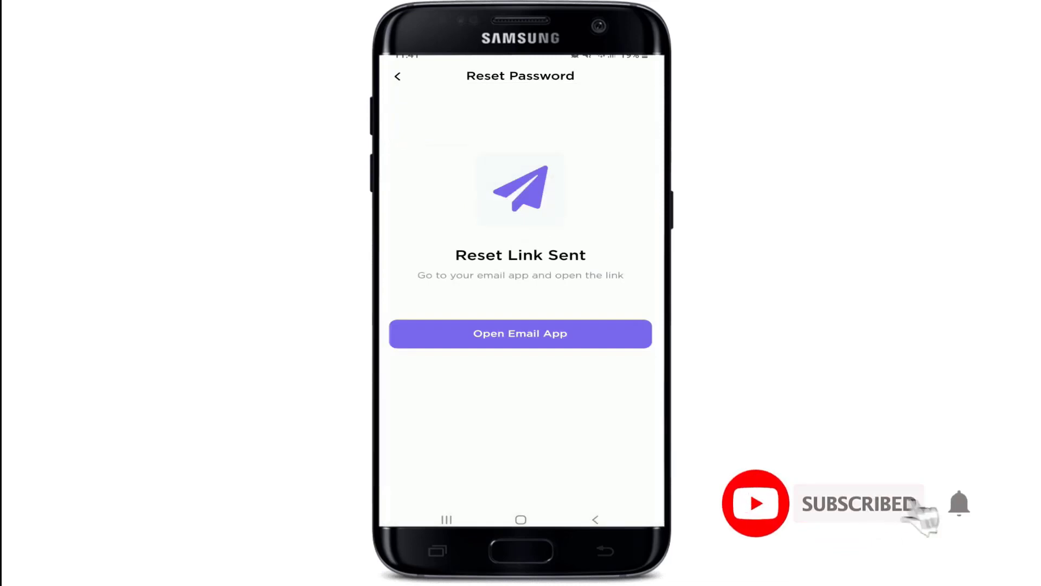
pyautogui.click(960, 502)
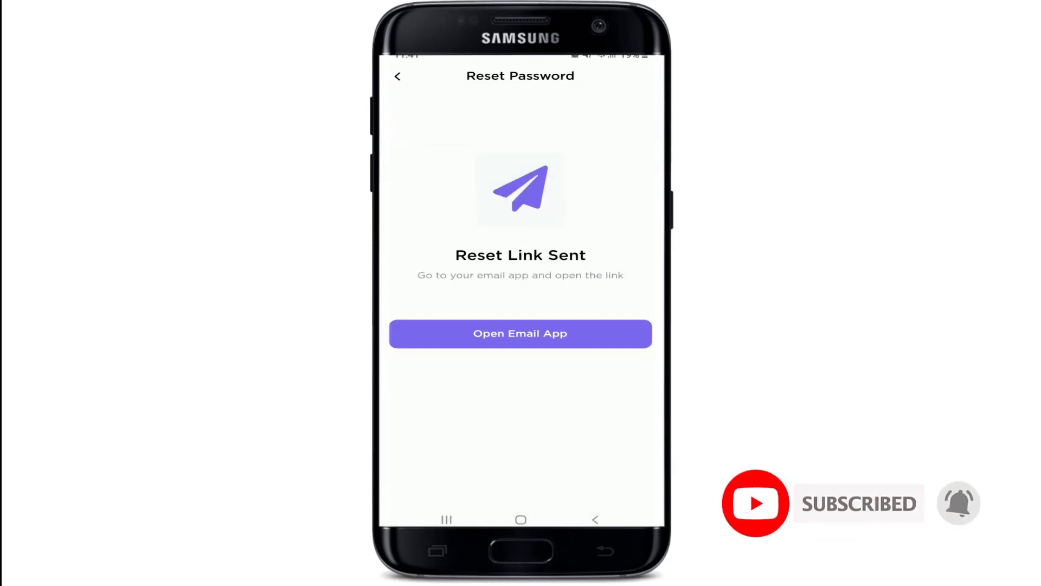
# Step: Verify the Google account password and reach ClickUp's reset email in Gmail
pyautogui.click(520, 333)
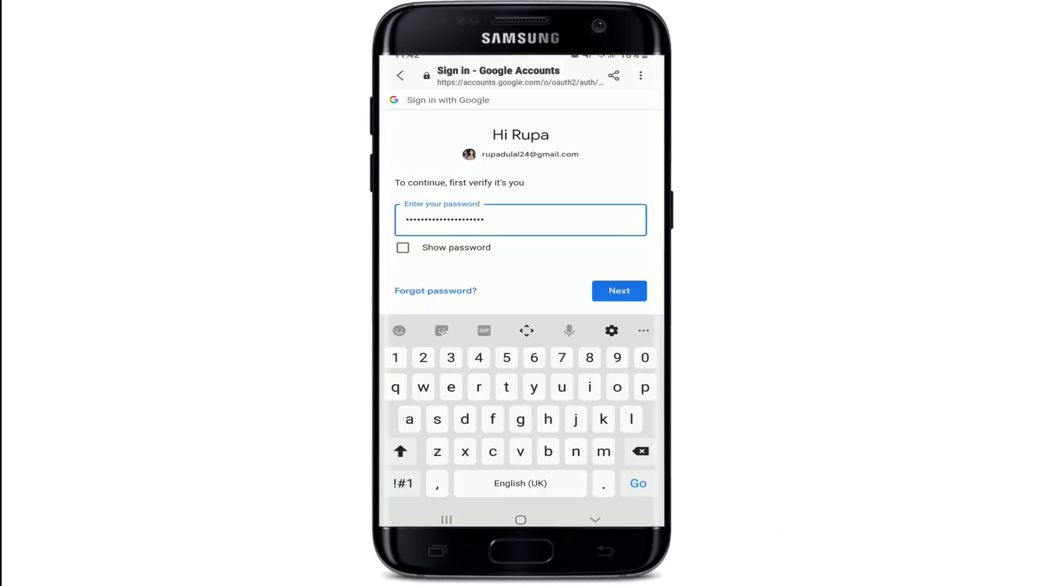
pyautogui.click(619, 290)
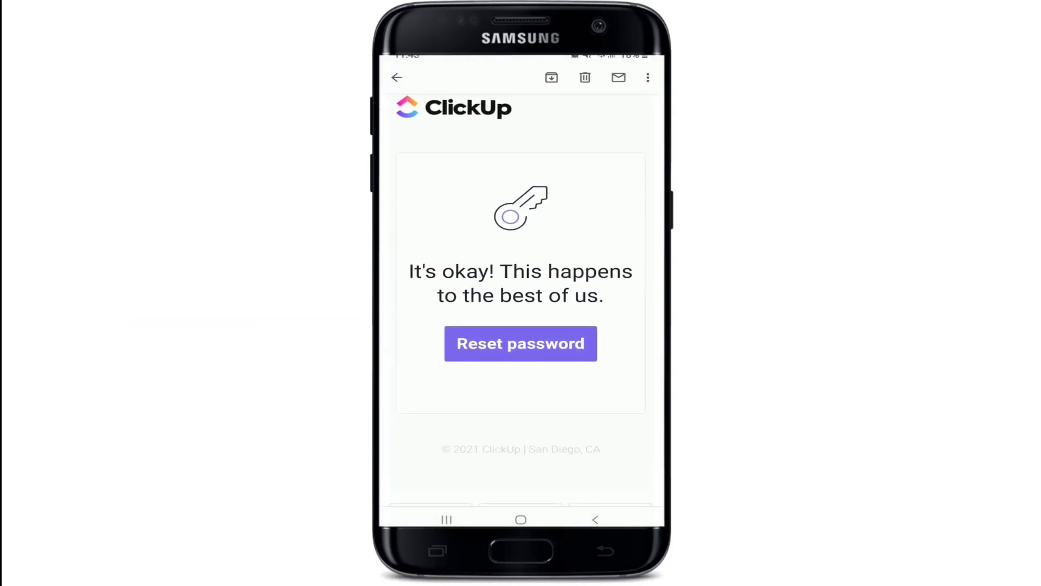
# Step: Follow the reset link and submit 'password' as the new and confirmed password
pyautogui.click(520, 344)
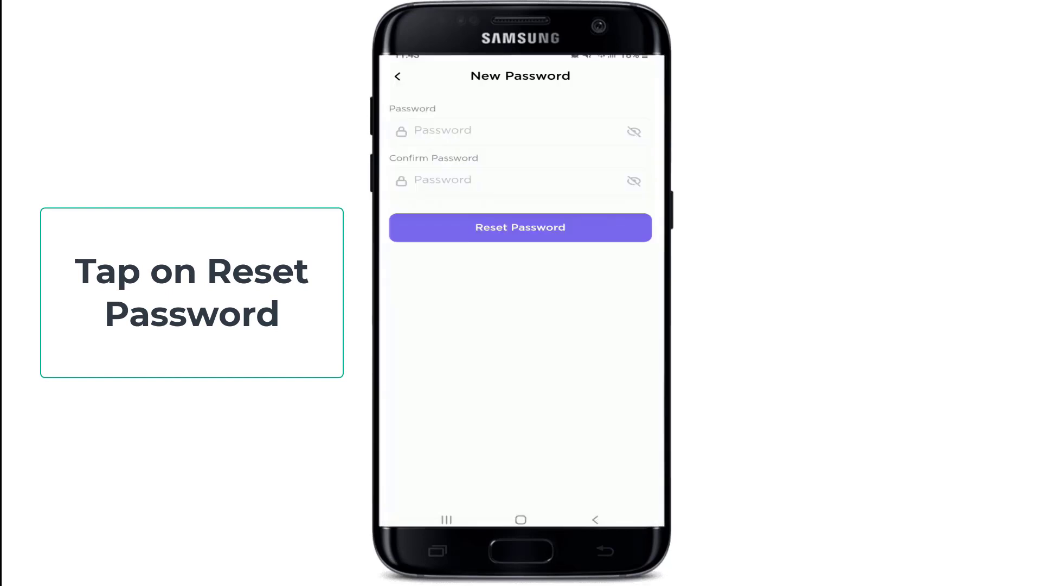
pyautogui.click(520, 227)
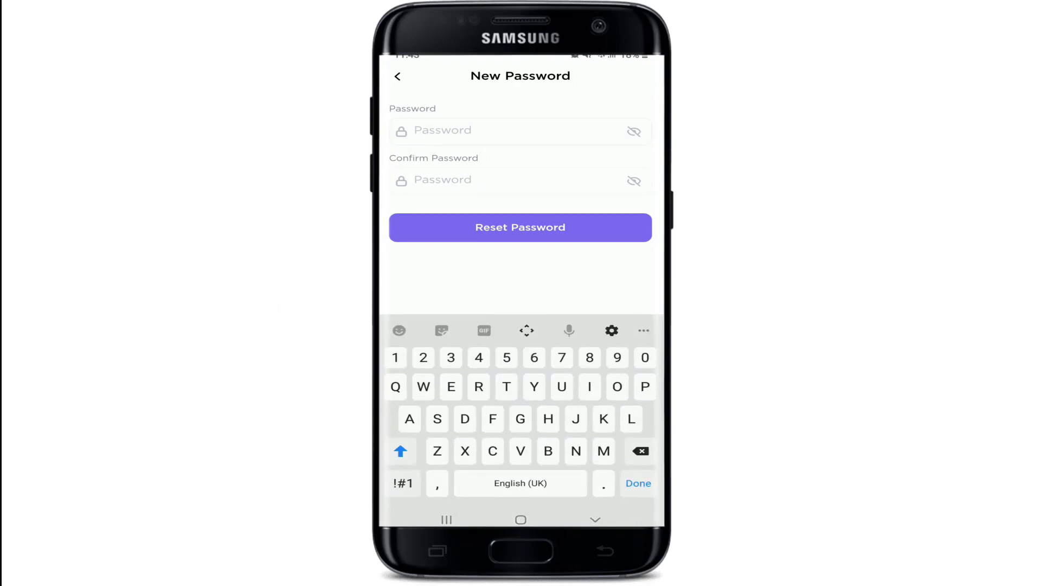
pyautogui.write('password')
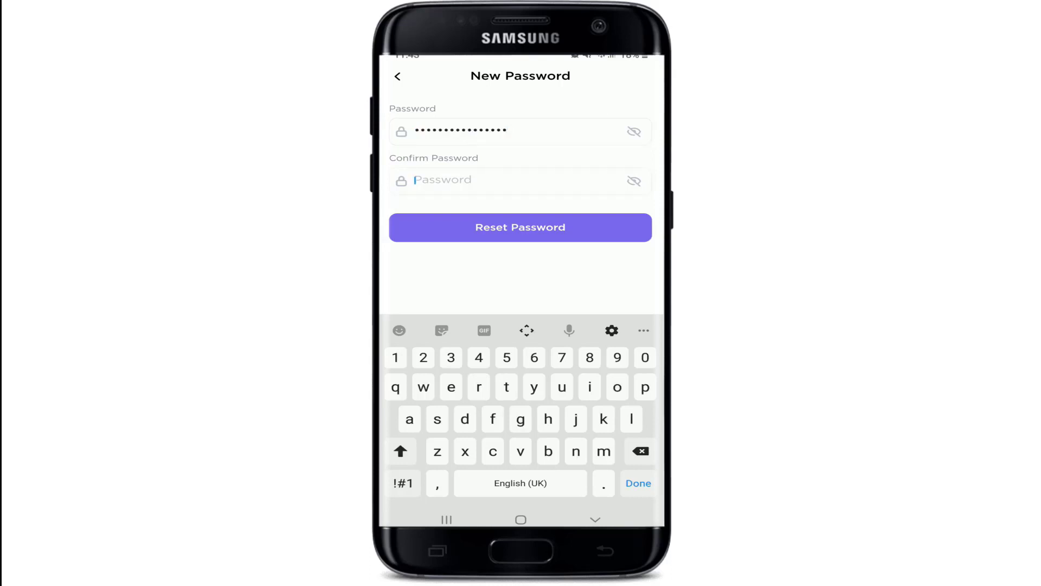
pyautogui.write('password')
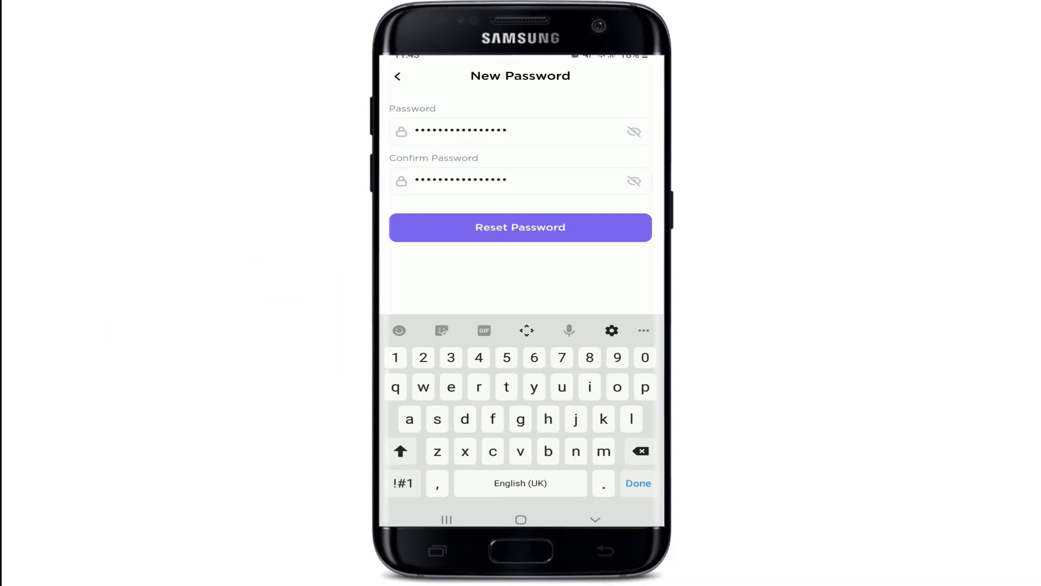
pyautogui.click(520, 227)
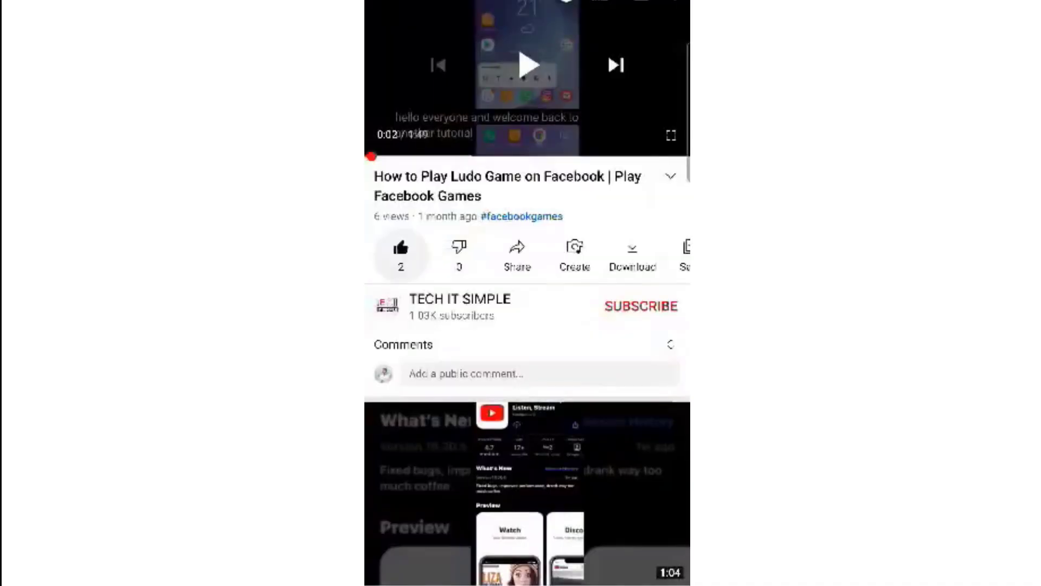
# Step: Subscribe to the Ludo tutorial's channel and start a comment reading 'Wow'
pyautogui.click(640, 306)
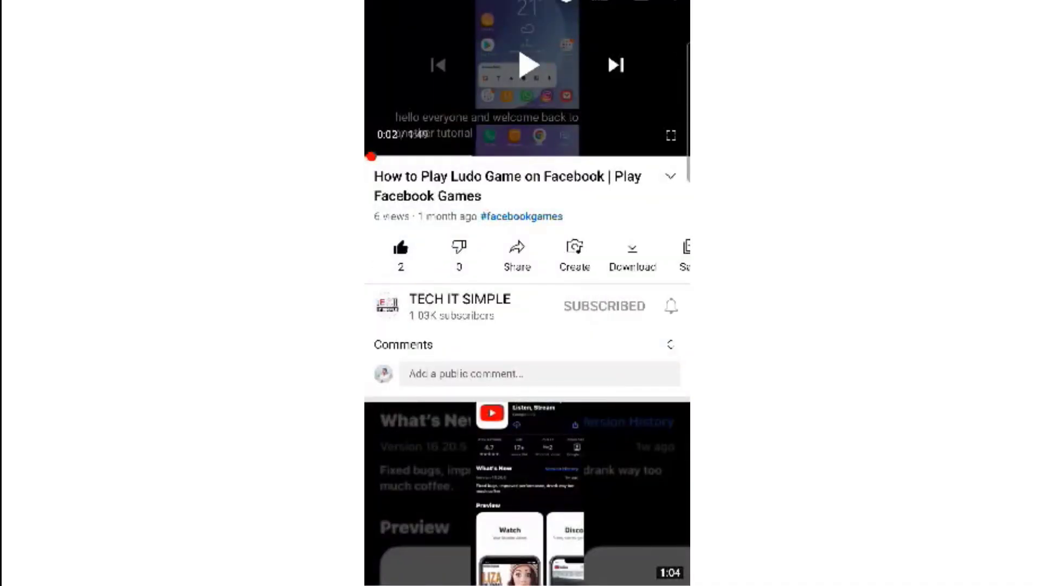
pyautogui.write('Wow')
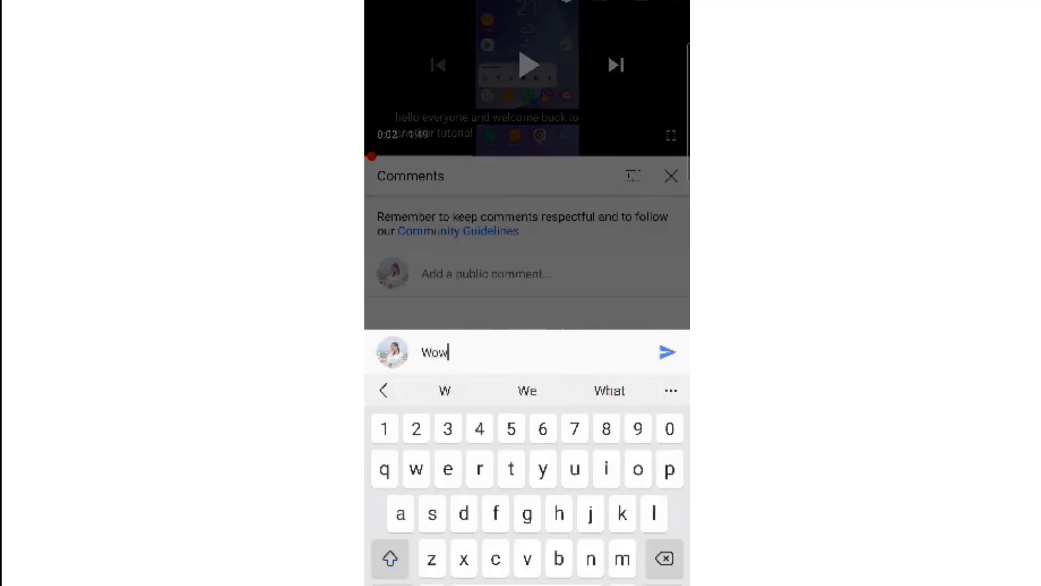